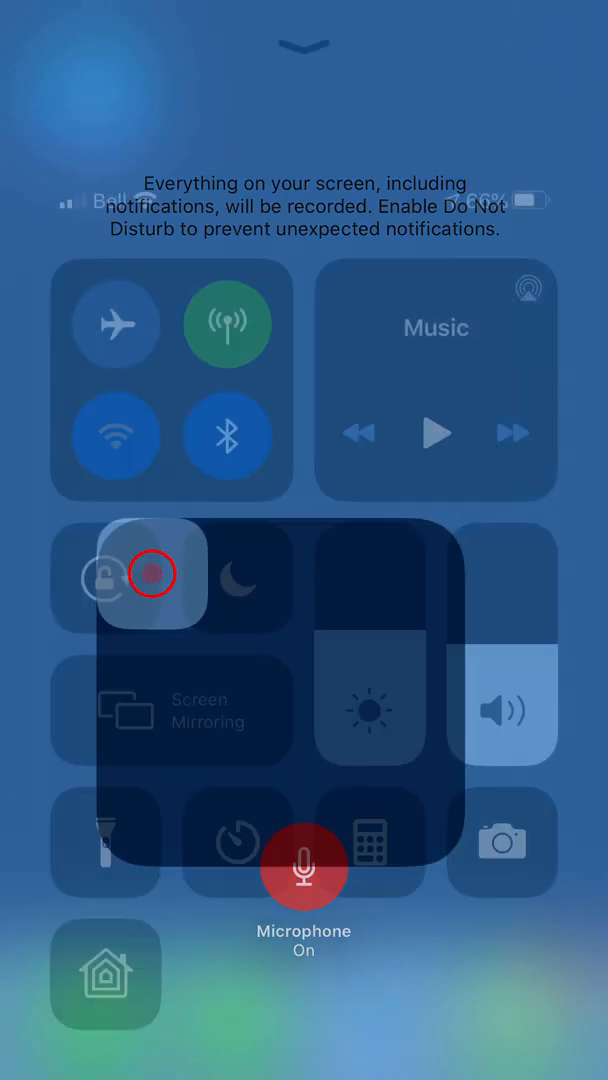
Dismiss Control Center and launch the App Store from the home screen
{"action": "left_click", "coordinate": [152, 574]}
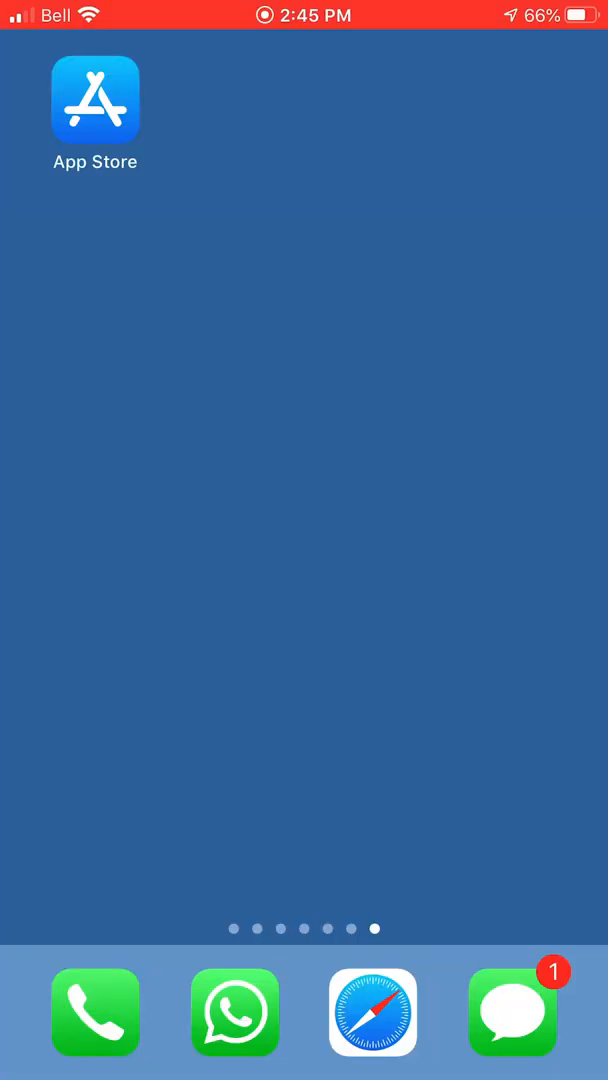
{"action": "left_click", "coordinate": [96, 100]}
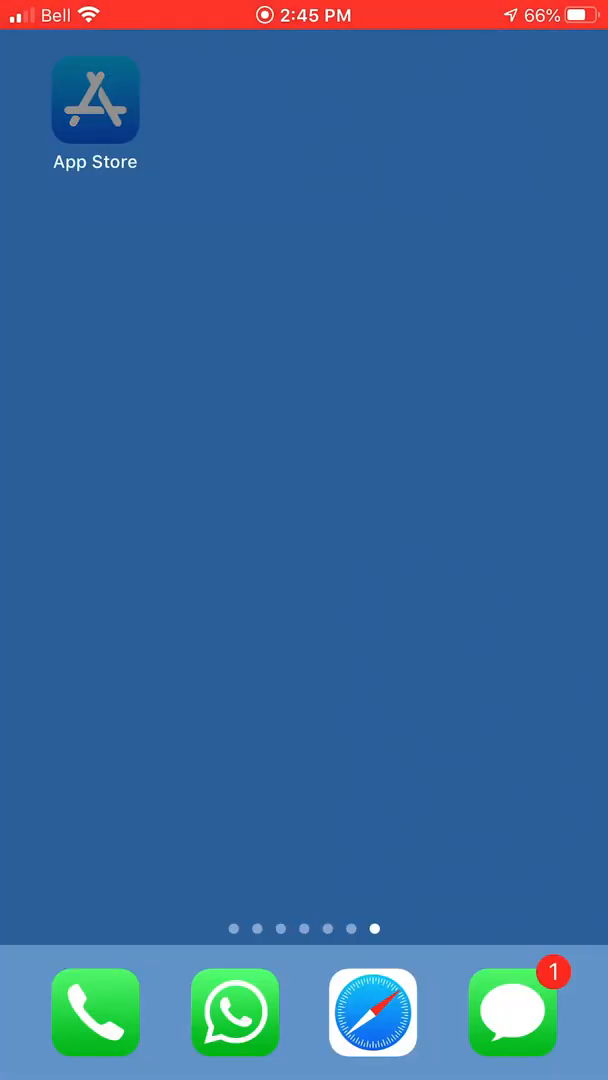
Search the App Store for 'now mobile' and install the Now Mobile app
{"action": "left_click", "coordinate": [96, 100]}
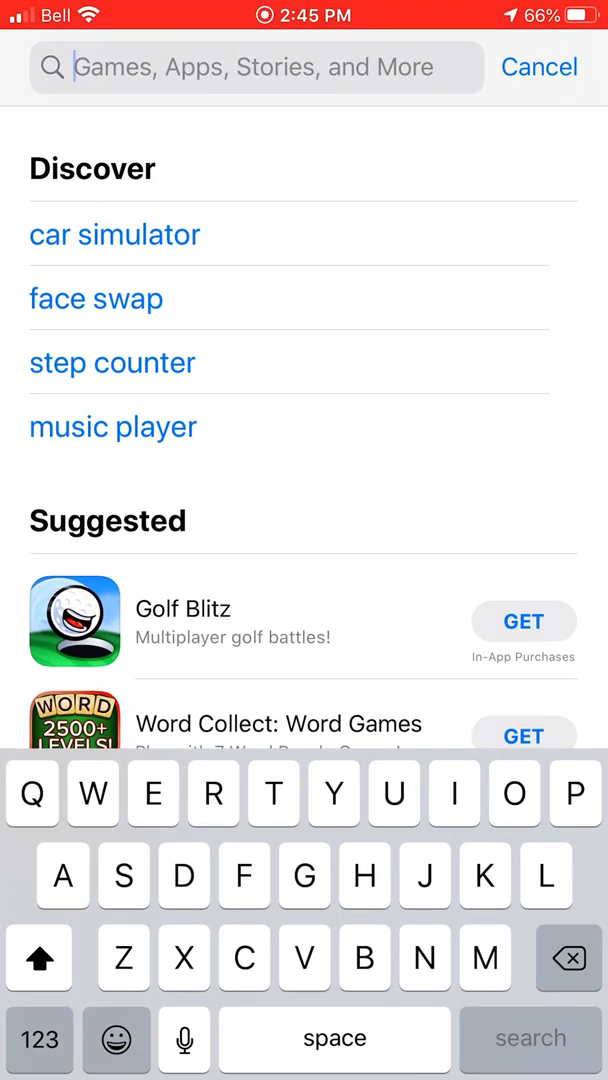
{"action": "type", "text": "No"}
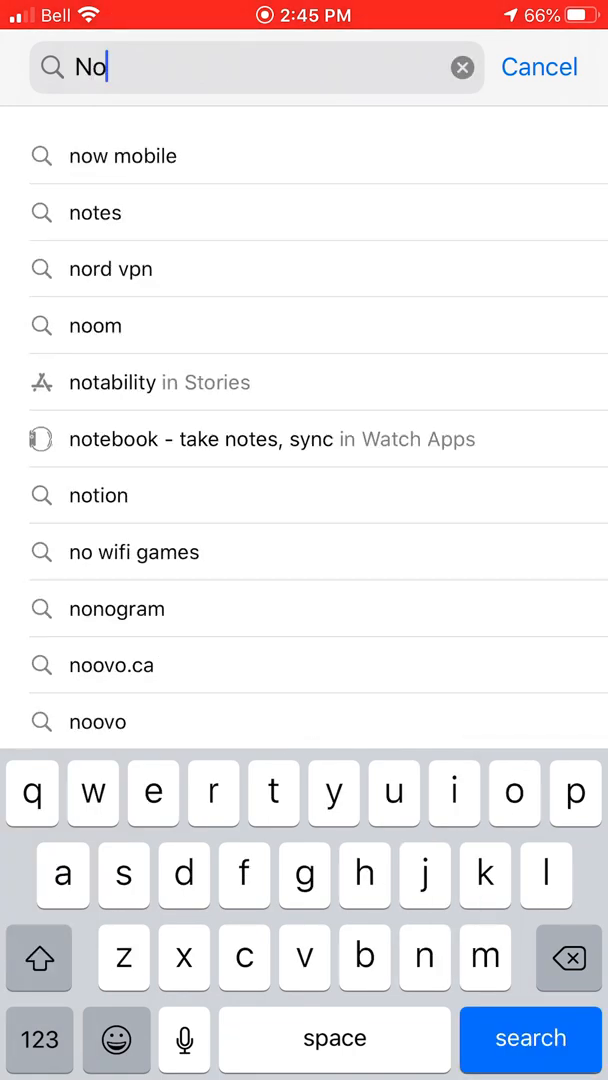
{"action": "type", "text": "w"}
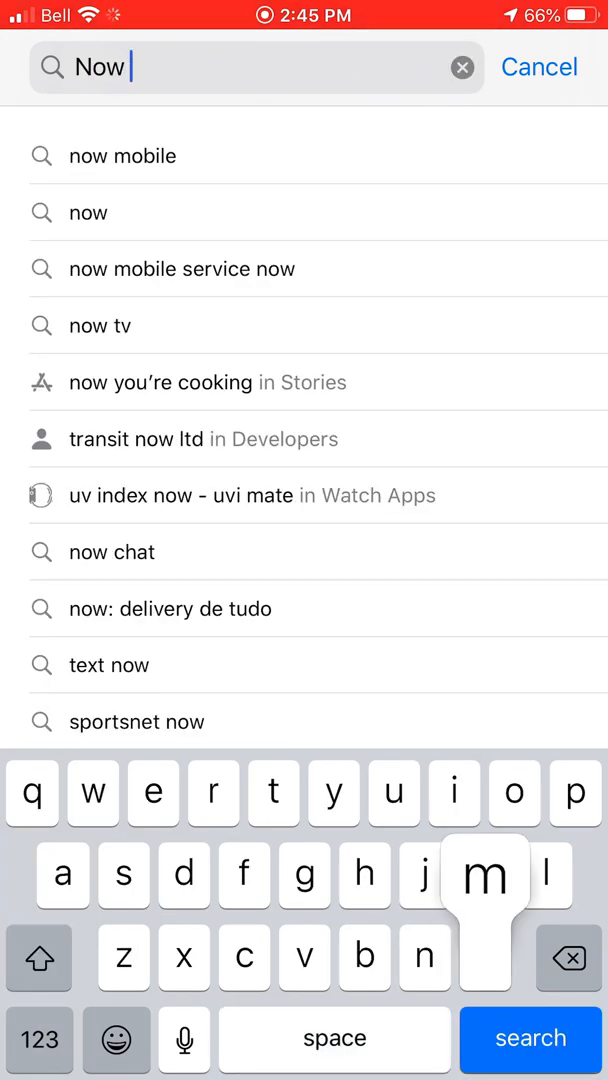
{"action": "type", "text": "mobile"}
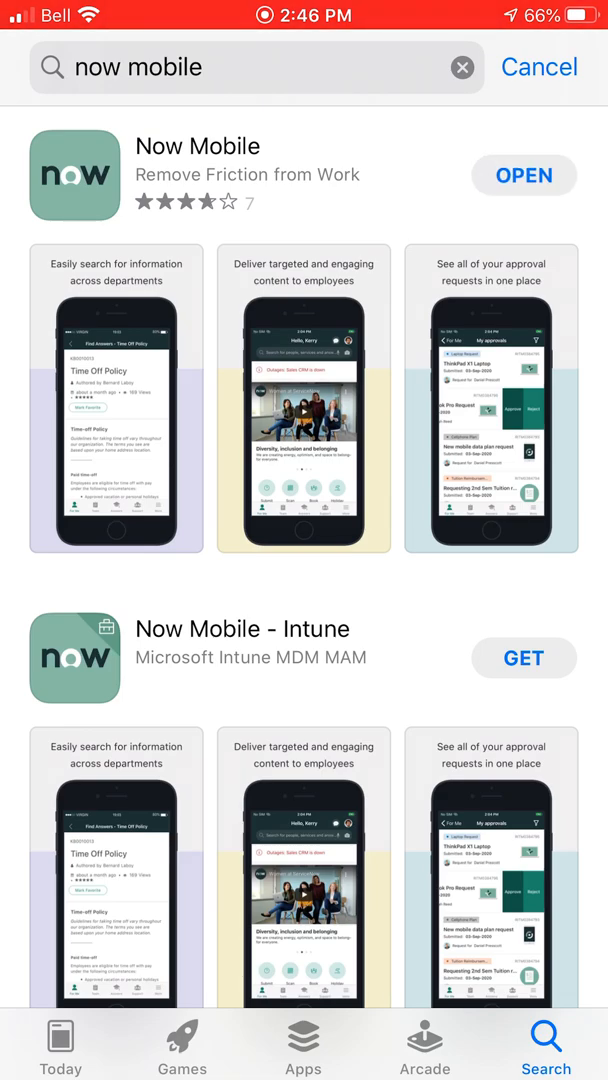
Launch Now Mobile and answer the notification permission prompt on the Welcome screen
{"action": "left_click", "coordinate": [524, 174]}
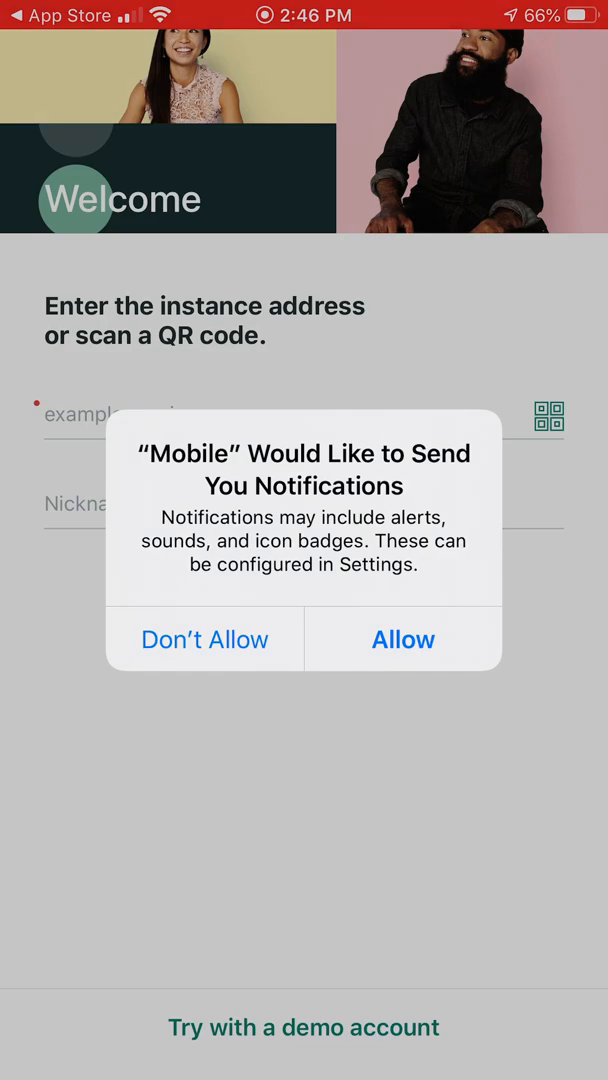
{"action": "left_click", "coordinate": [402, 640]}
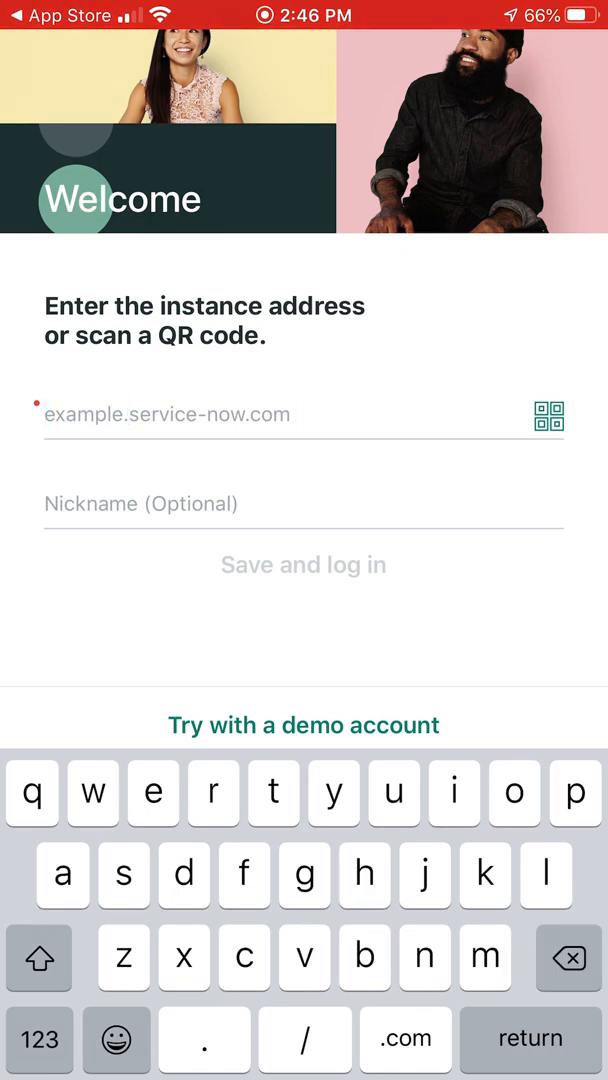
Enter instance address 'tdsb' with nickname 'tdsb' and save to start logging in
{"action": "type", "text": "tdsb"}
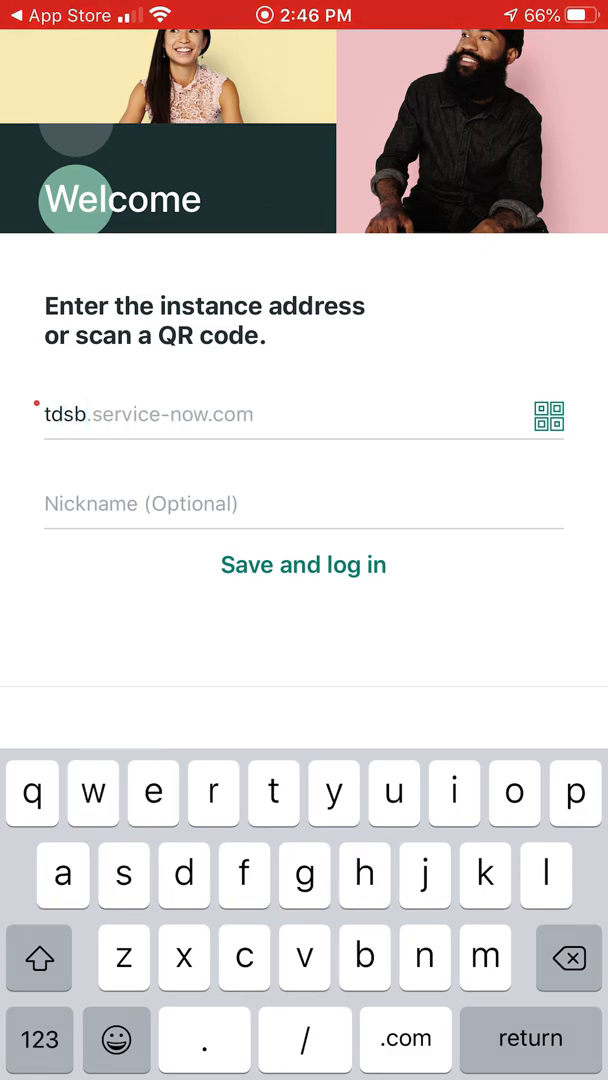
{"action": "left_click", "coordinate": [140, 504]}
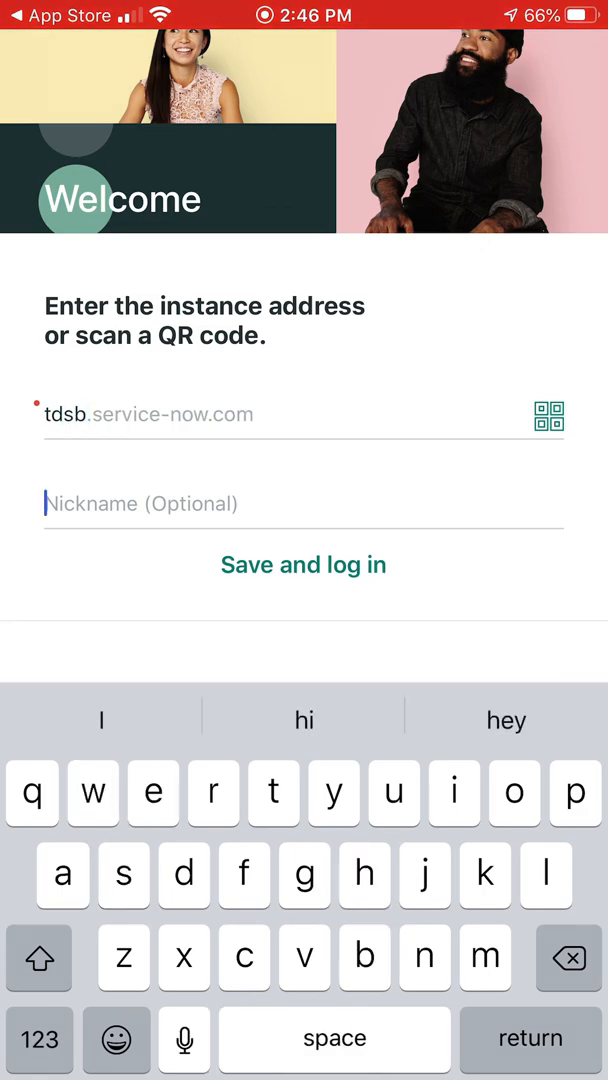
{"action": "type", "text": "tdsb"}
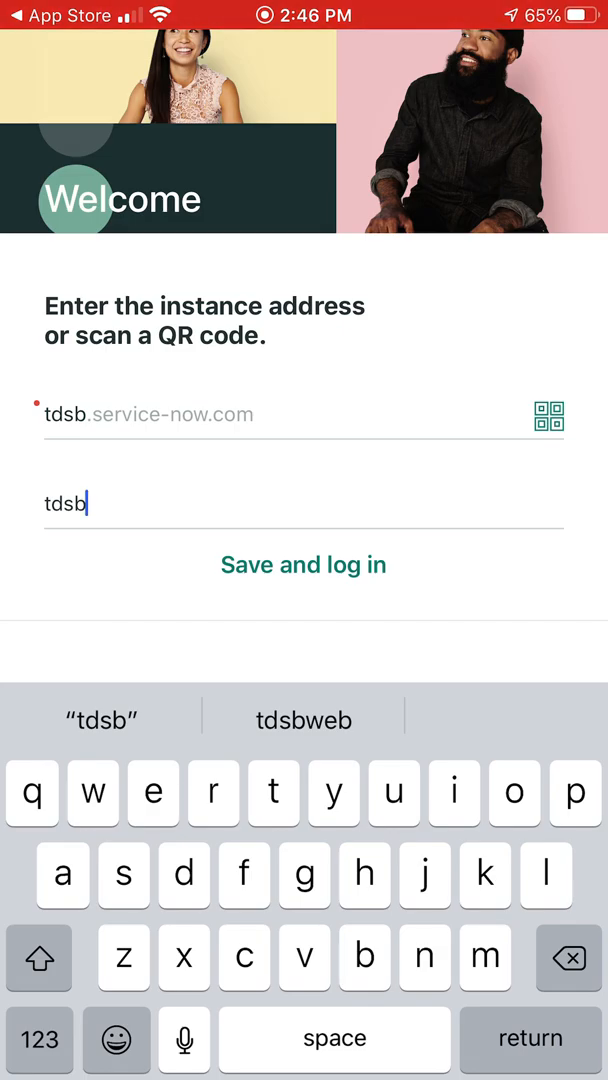
{"action": "left_click", "coordinate": [304, 564]}
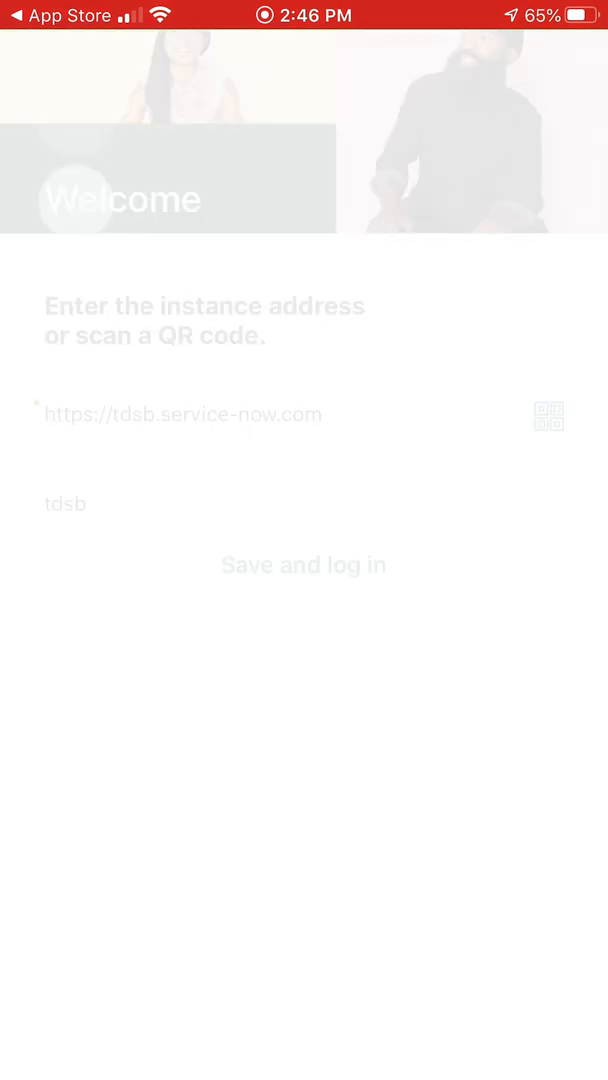
Continue the service-now.com sign-in and open Health Self-Assessment from Screening at Home
{"action": "left_click", "coordinate": [304, 564]}
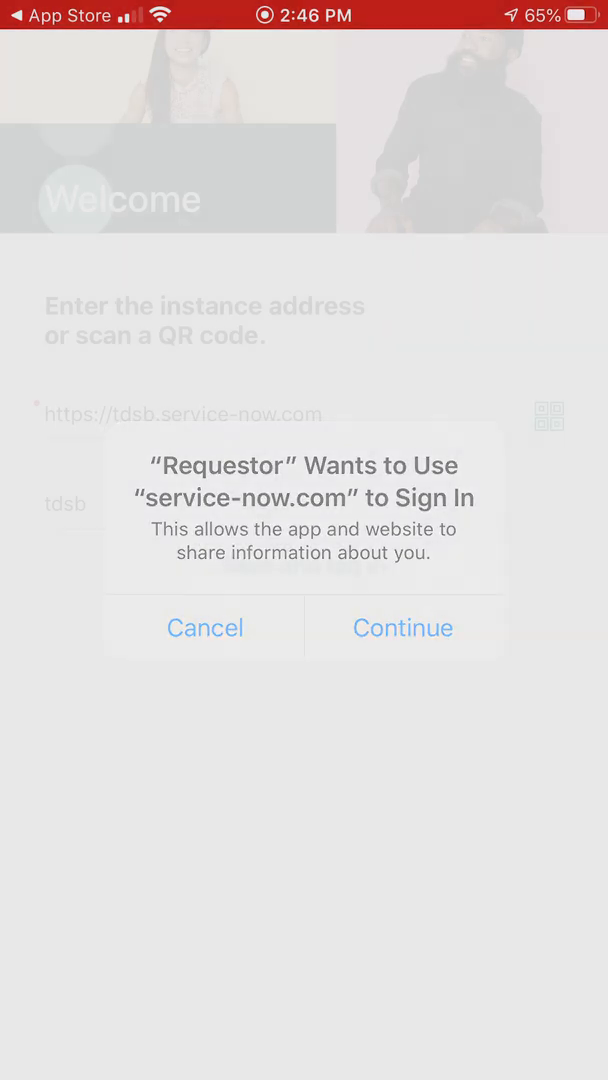
{"action": "left_click", "coordinate": [404, 628]}
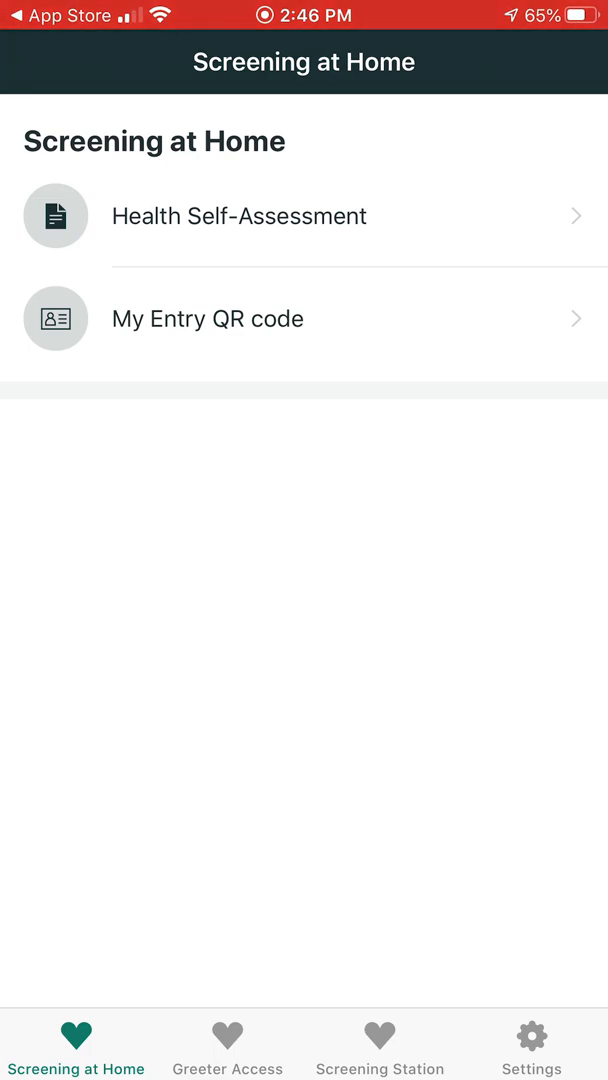
{"action": "left_click", "coordinate": [236, 216]}
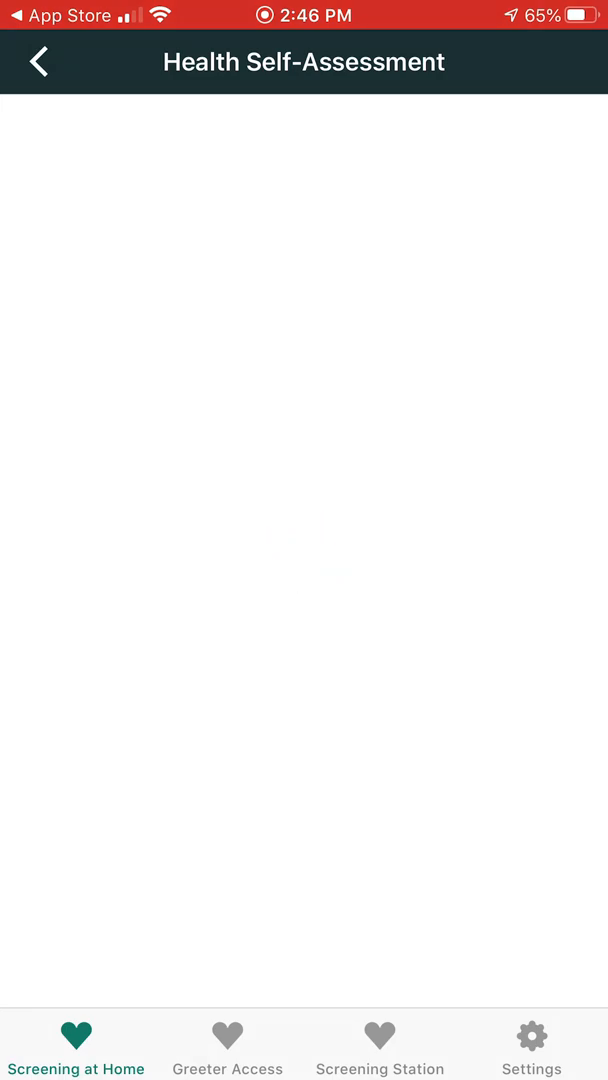